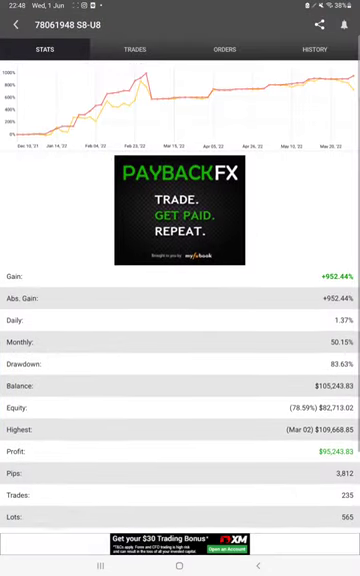
# Scroll through the Myfxbook Stats tab's gain, balance and profit figures
pyautogui.scroll(-3)
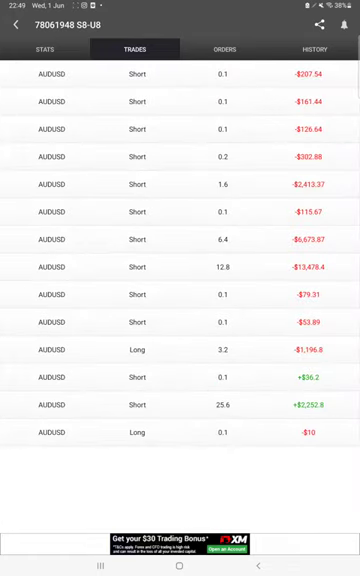
# View the Orders tab, then scroll the closed AUDUSD trades on the History tab
pyautogui.click(225, 54)
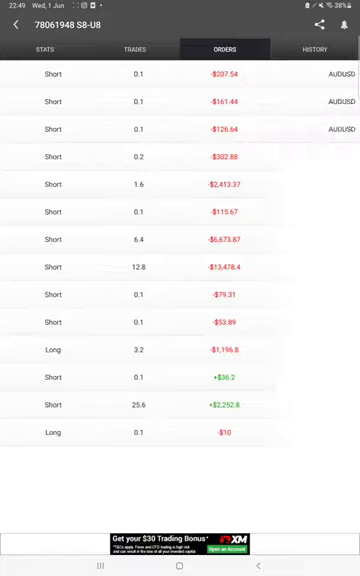
pyautogui.click(315, 48)
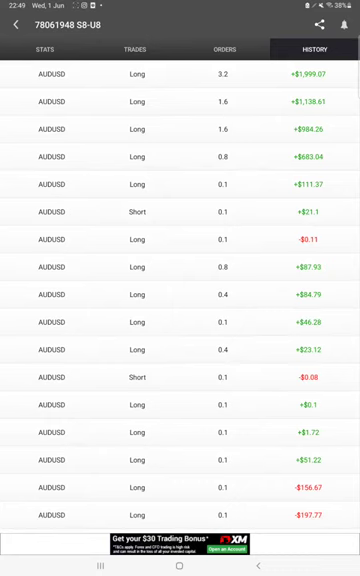
pyautogui.scroll(-3)
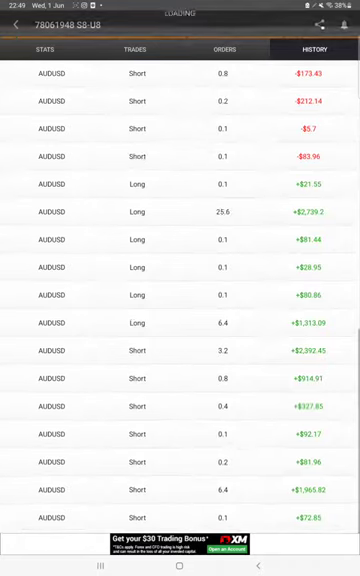
# Pick a custom MT4 history period from 1 June 2018 to 2 June 2022
pyautogui.click(180, 567)
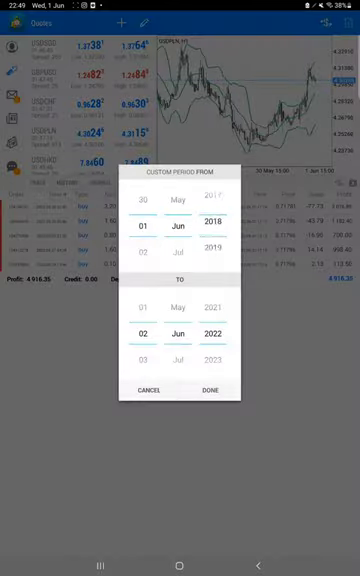
# Confirm the custom period and scroll to the 95,243.83 total profit summary
pyautogui.click(209, 389)
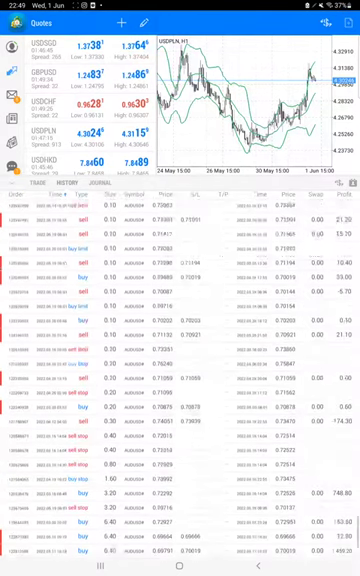
pyautogui.scroll(-3)
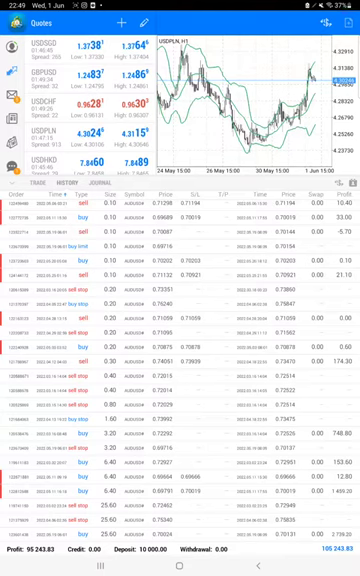